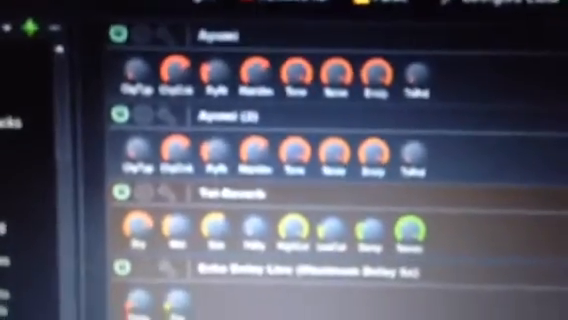
scroll(down, 3)
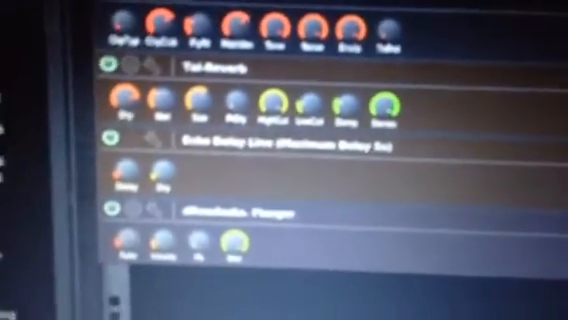